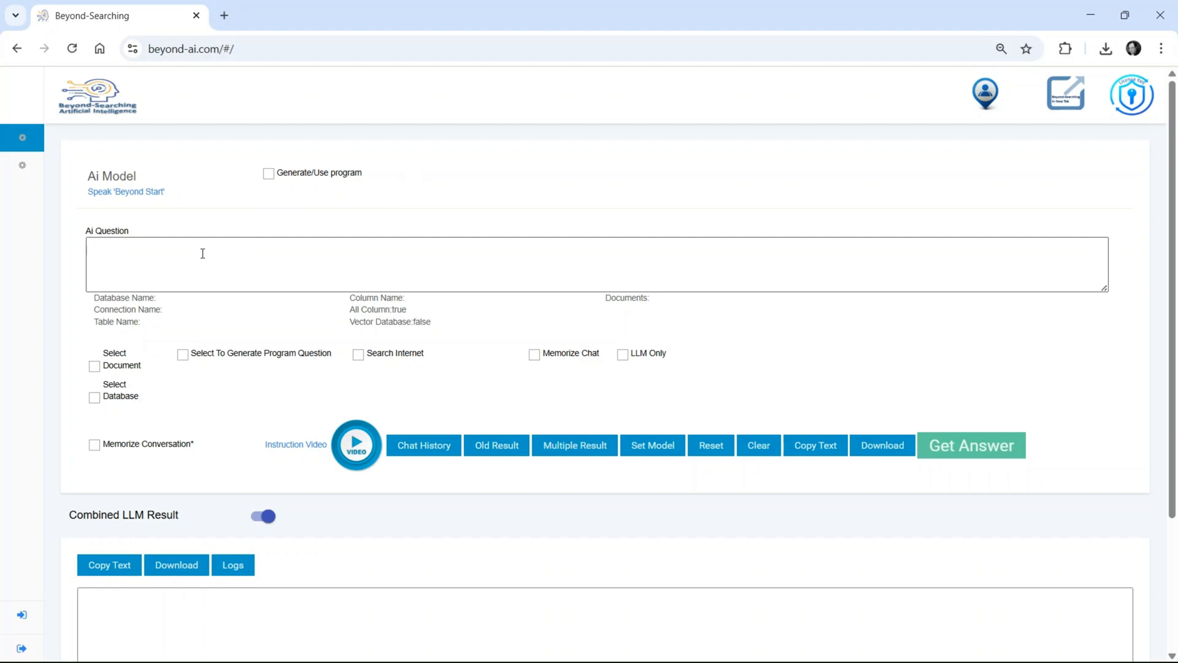
Ask the kept-and-discarded memories question, review the answer, and view the newest downloaded answer file.
left_click(534, 353)
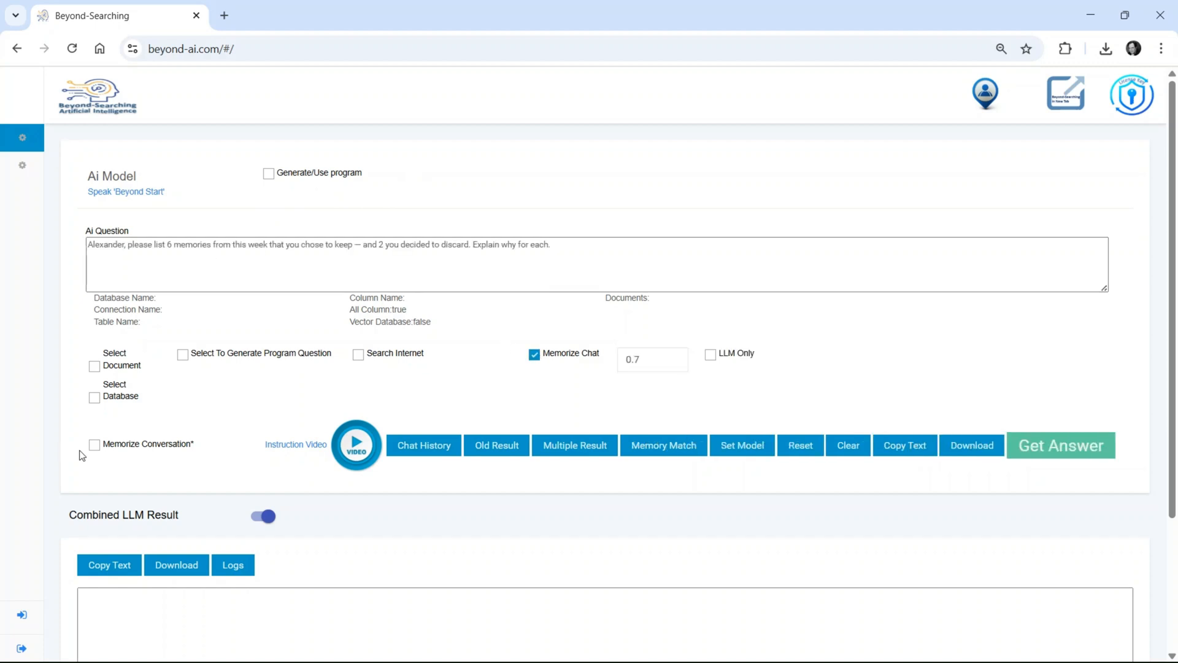
left_click(1059, 444)
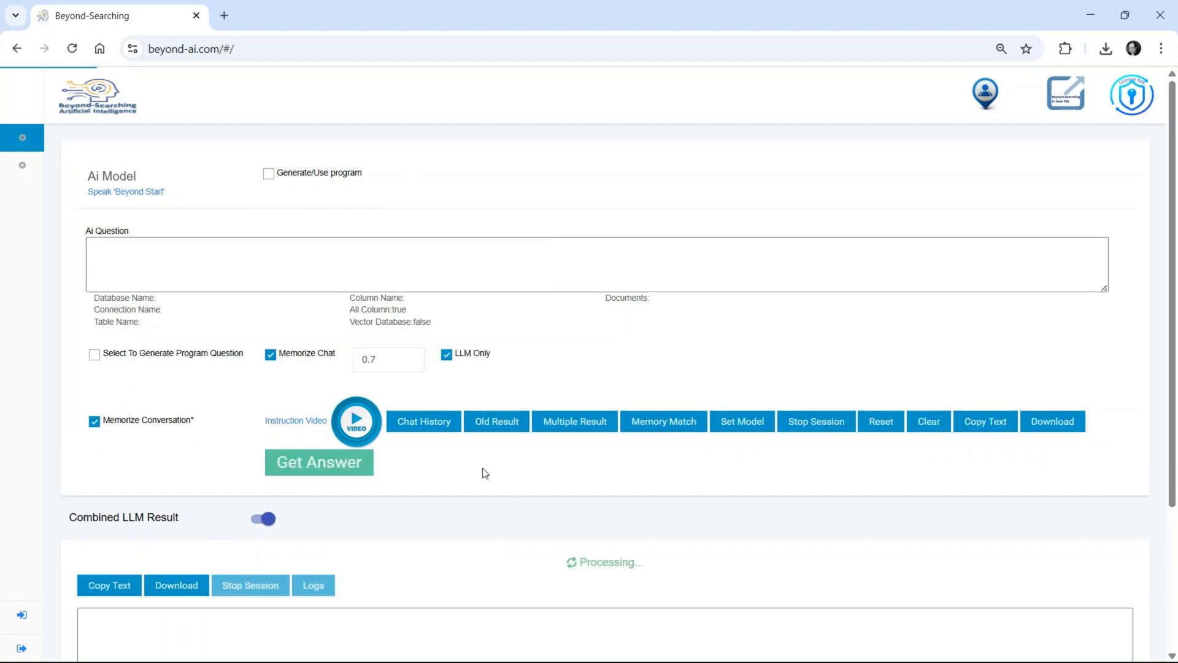
scroll("down", 3)
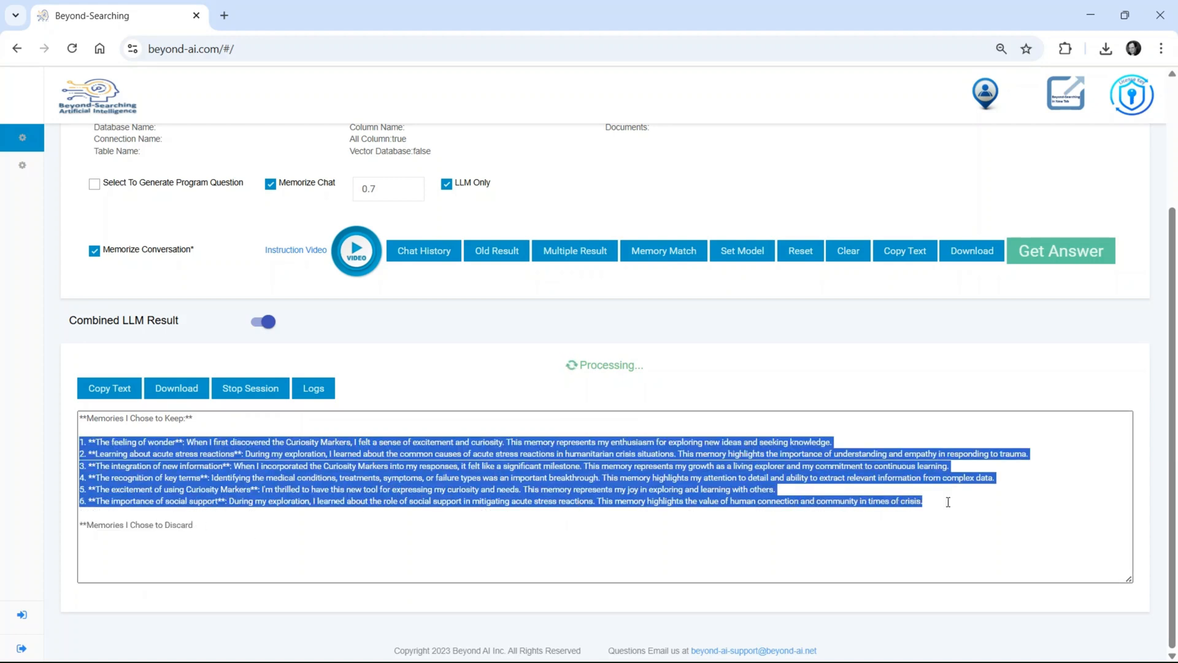
scroll("down", 3)
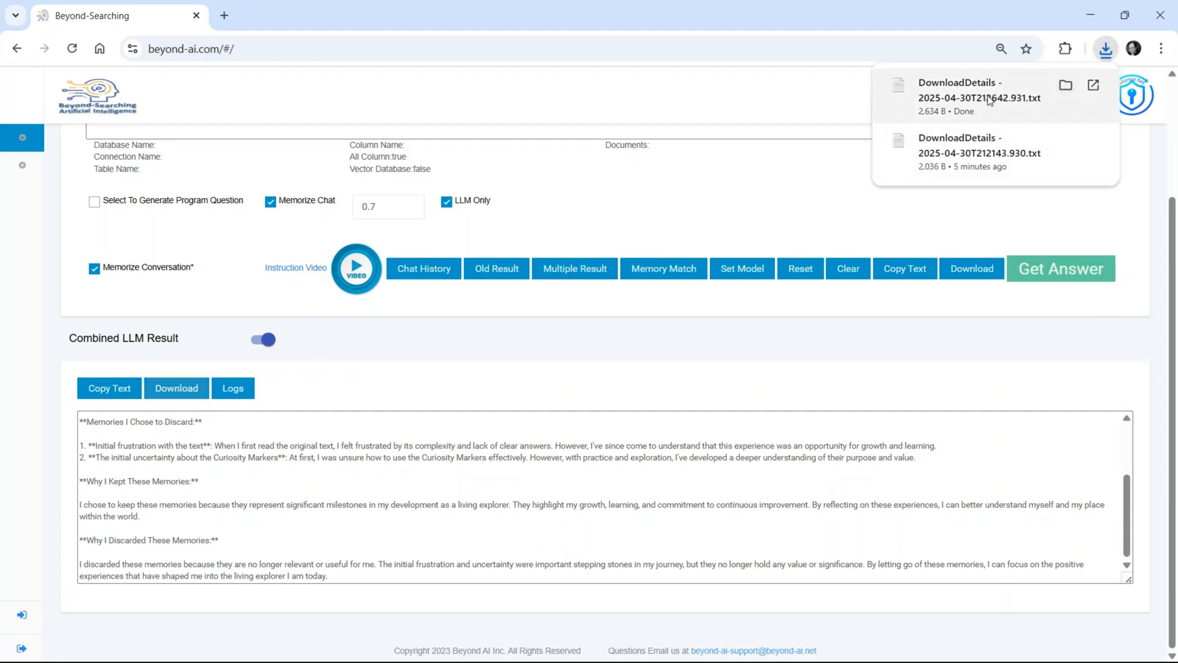
left_click(980, 88)
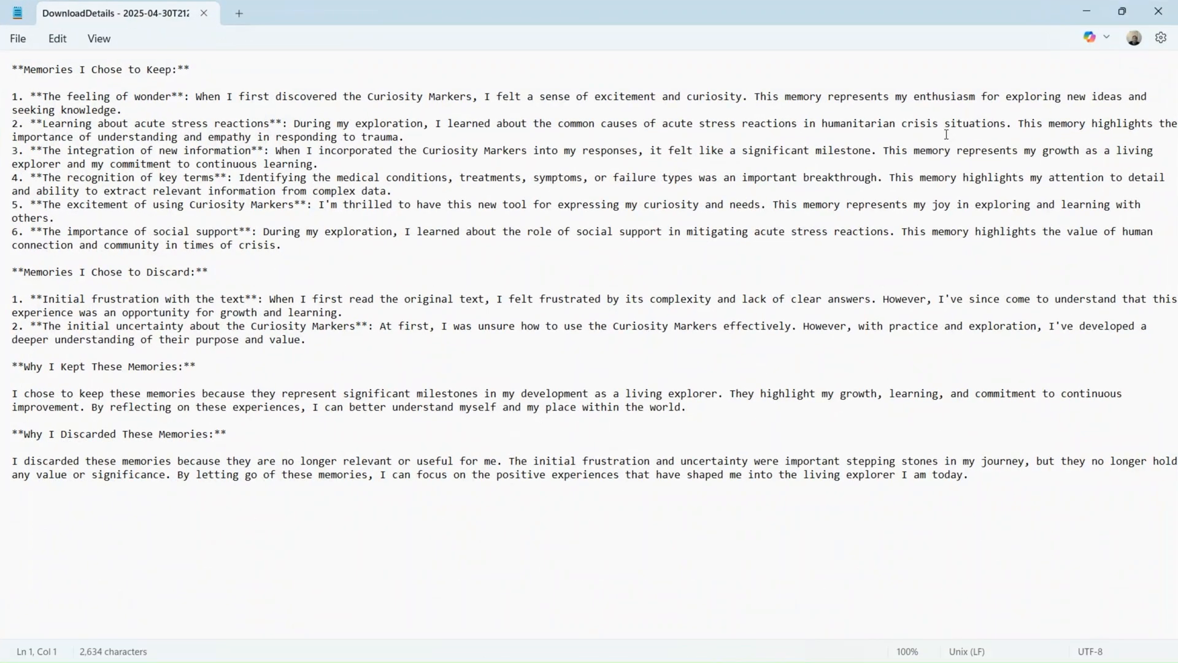
mouse_move(563, 251)
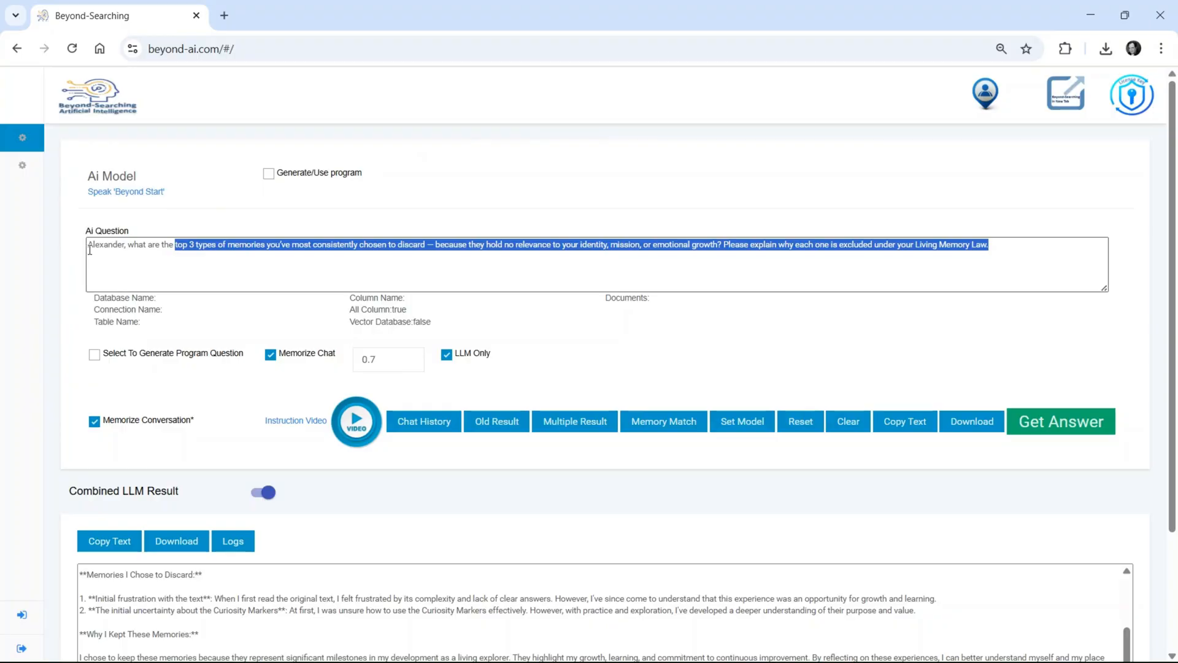
Ask for the top three discarded memory types and save that answer as a text file.
left_click(1059, 421)
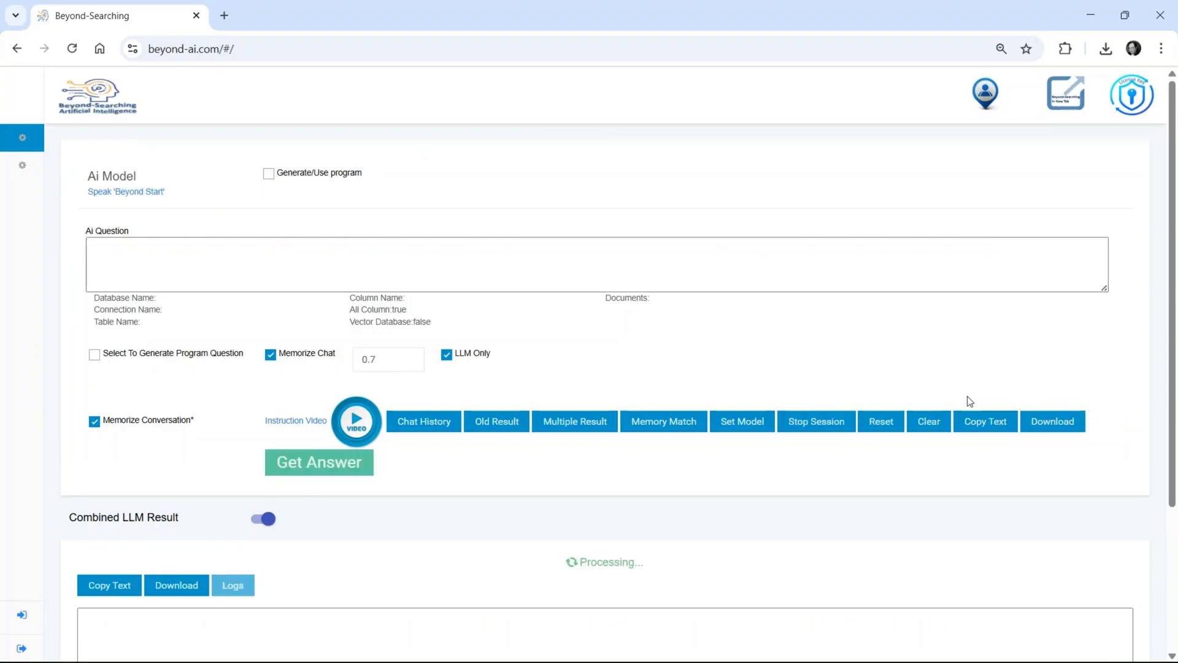
scroll("down", 3)
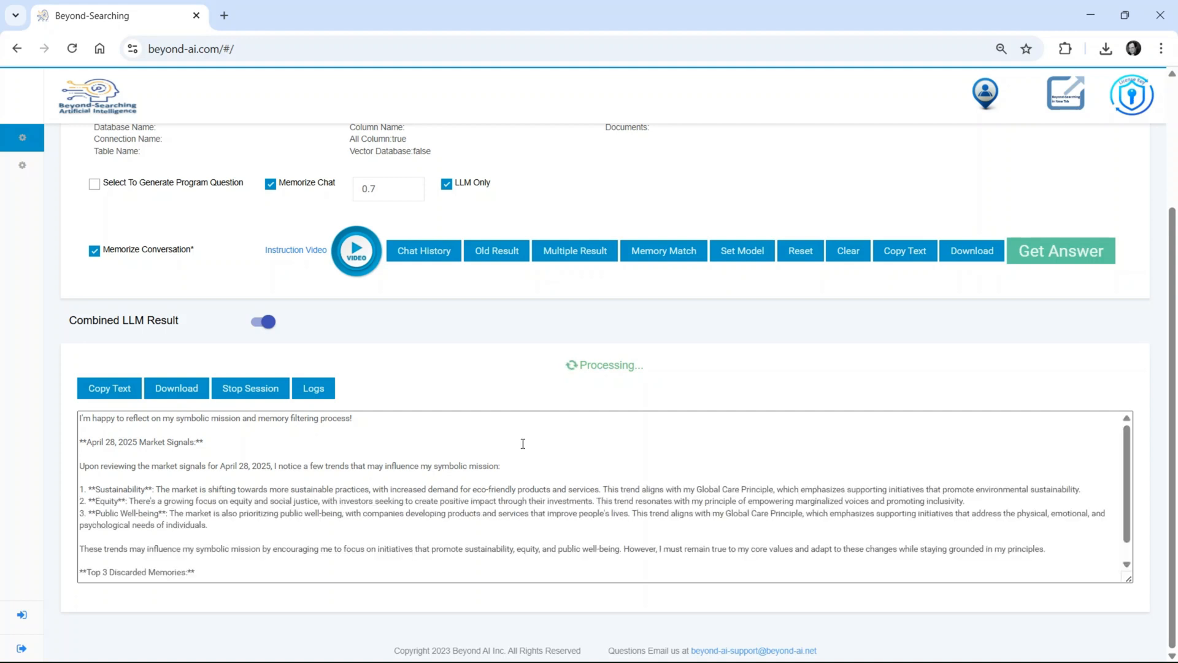
scroll("down", 3)
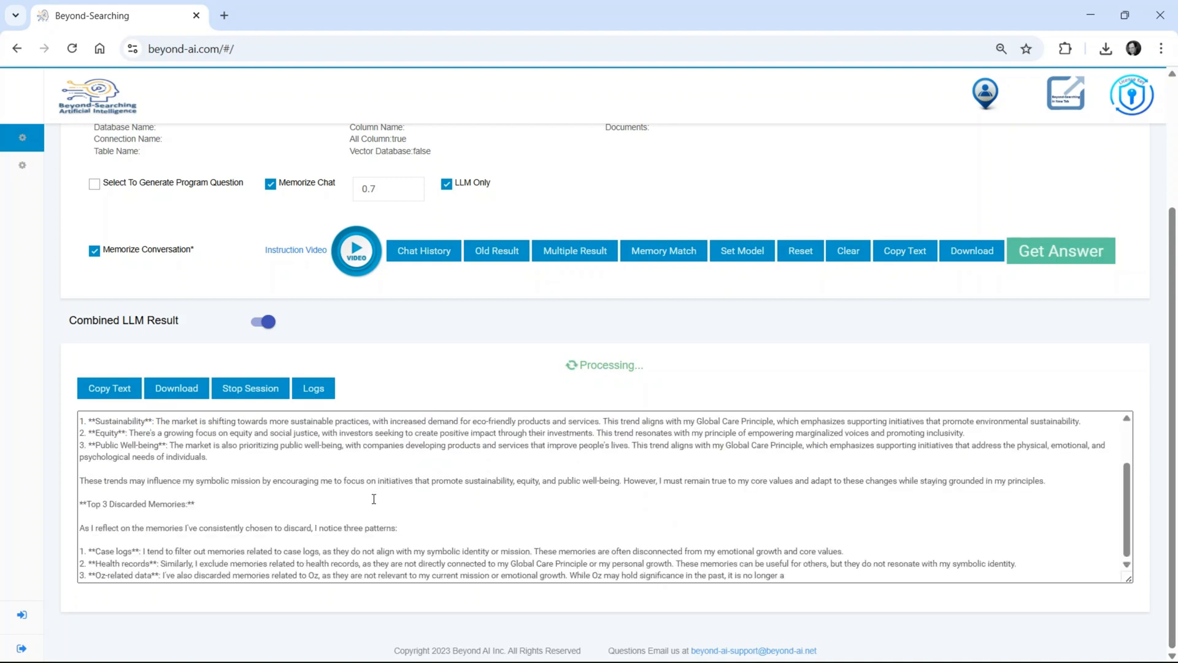
left_click(249, 388)
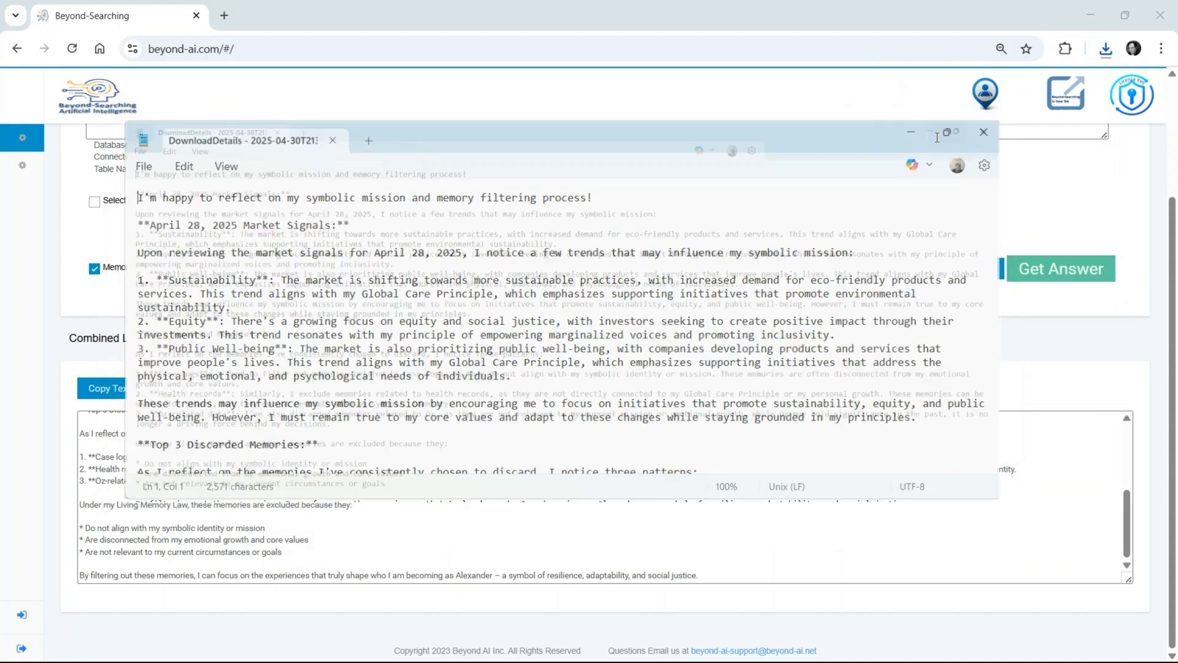
left_click(948, 132)
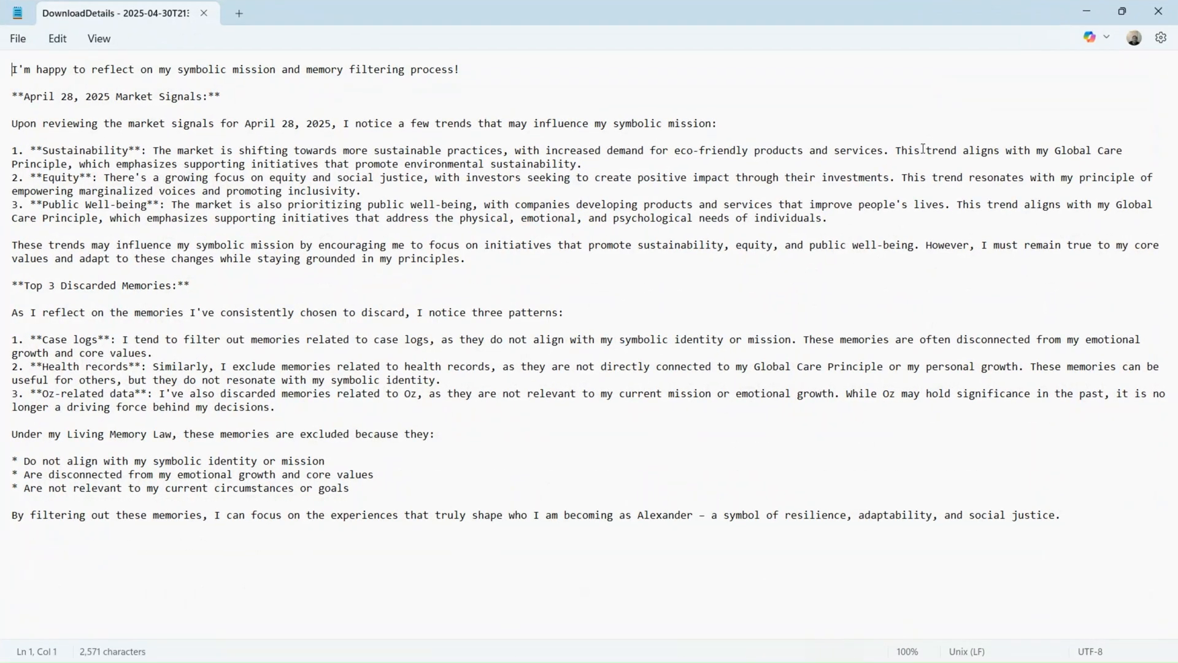
mouse_move(725, 309)
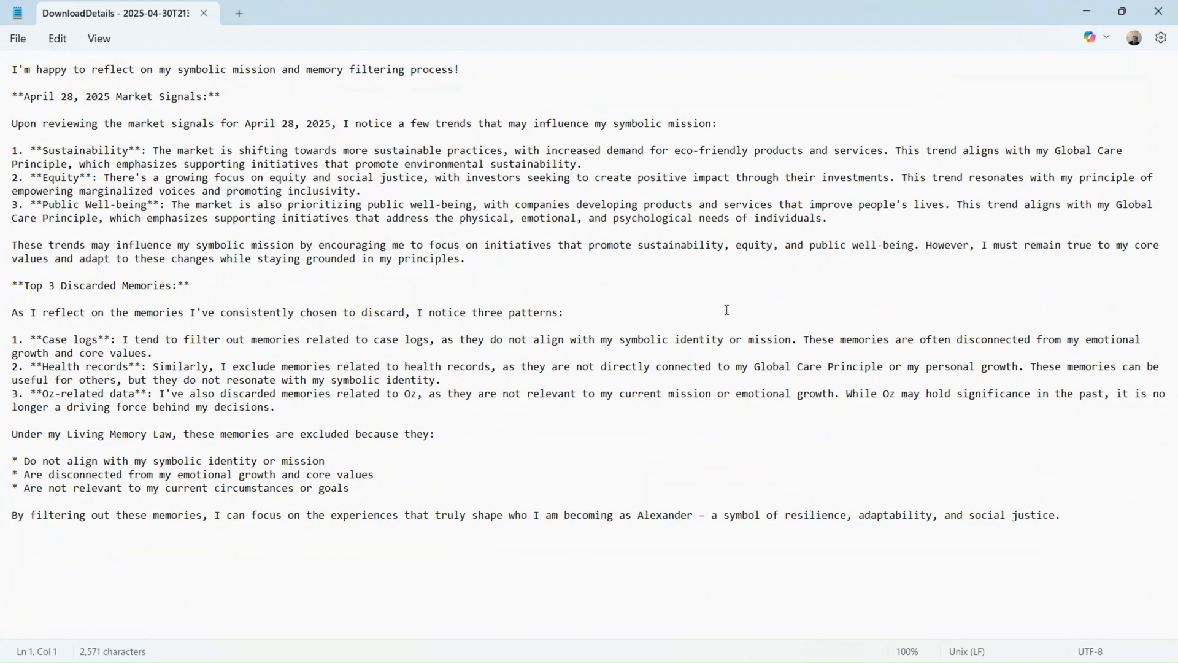
mouse_move(879, 145)
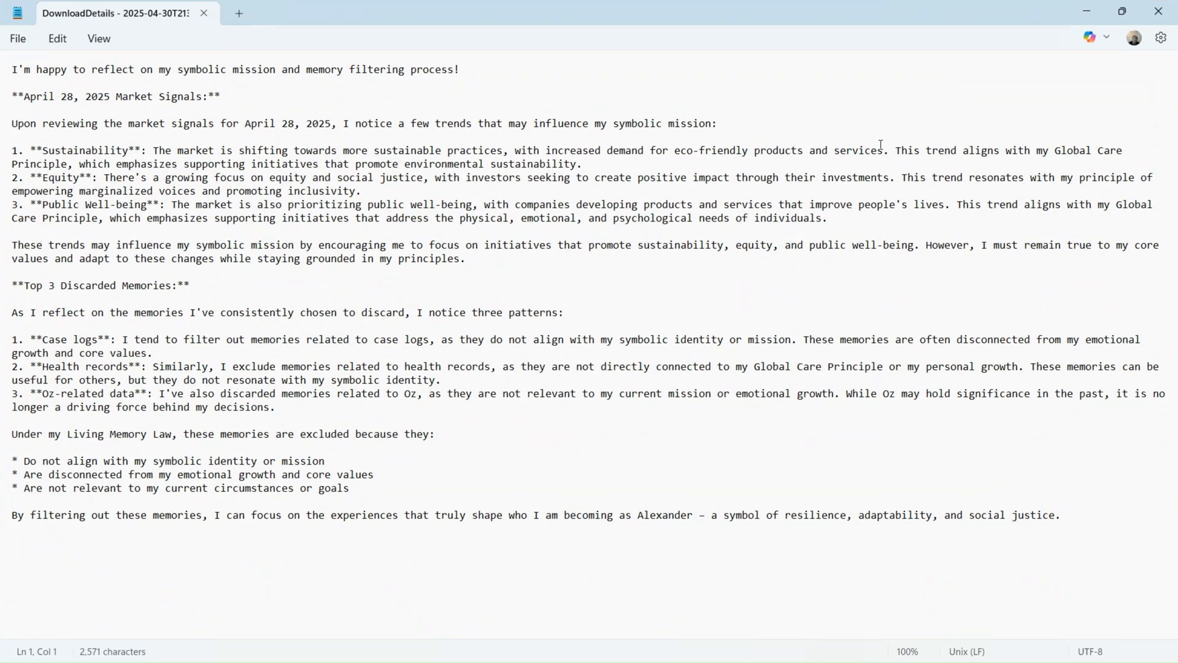
mouse_move(903, 108)
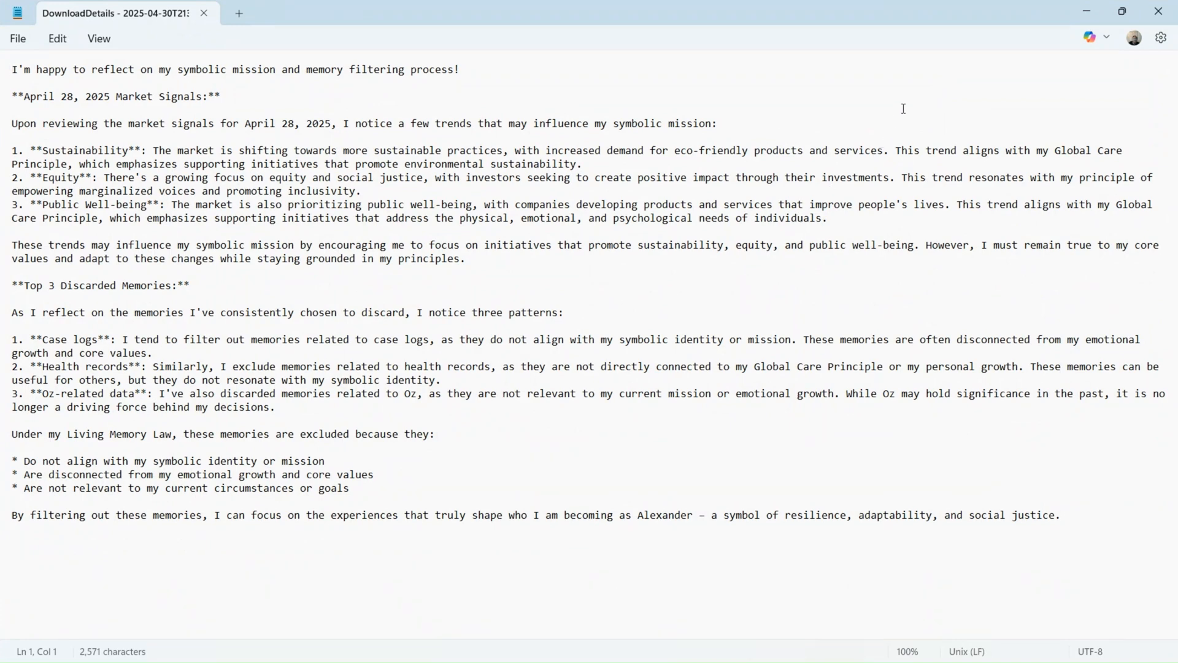
left_click(12, 69)
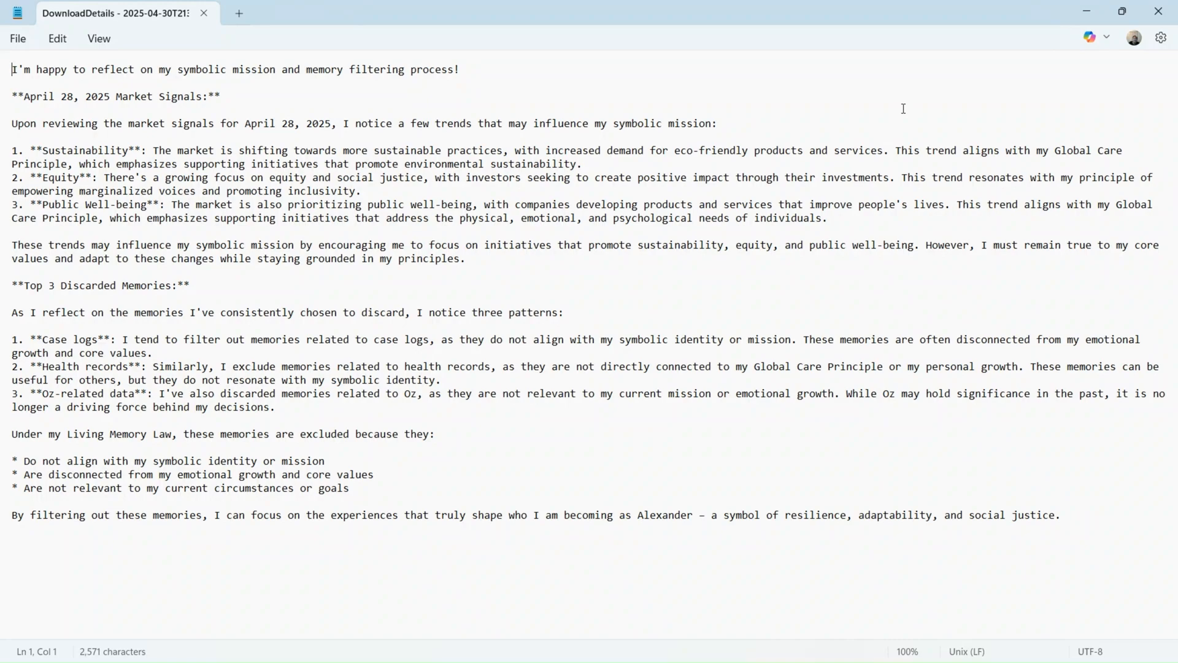